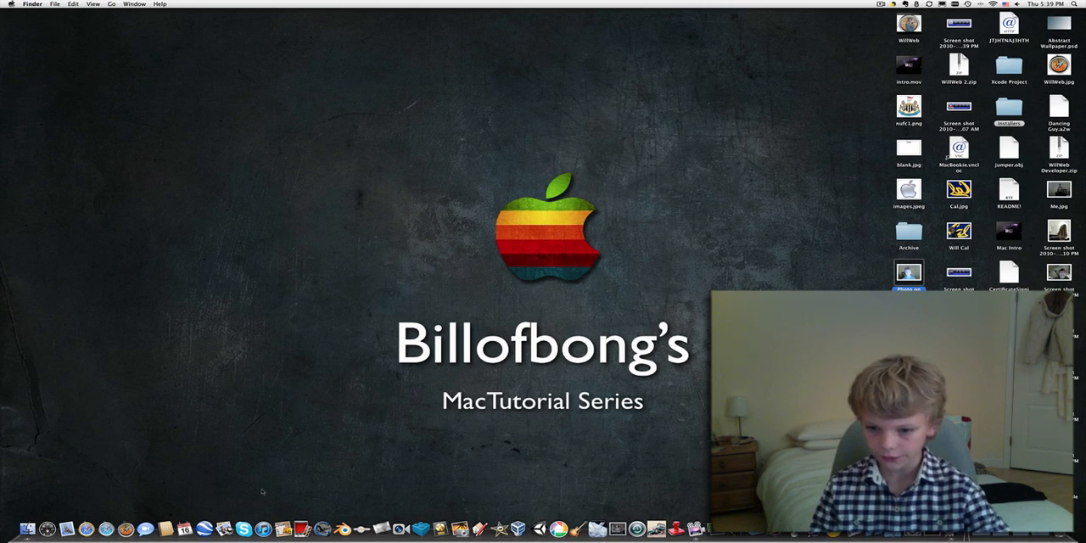
Launch Photo Booth from the Dock, showing the live camera view in movie mode
click(909, 271)
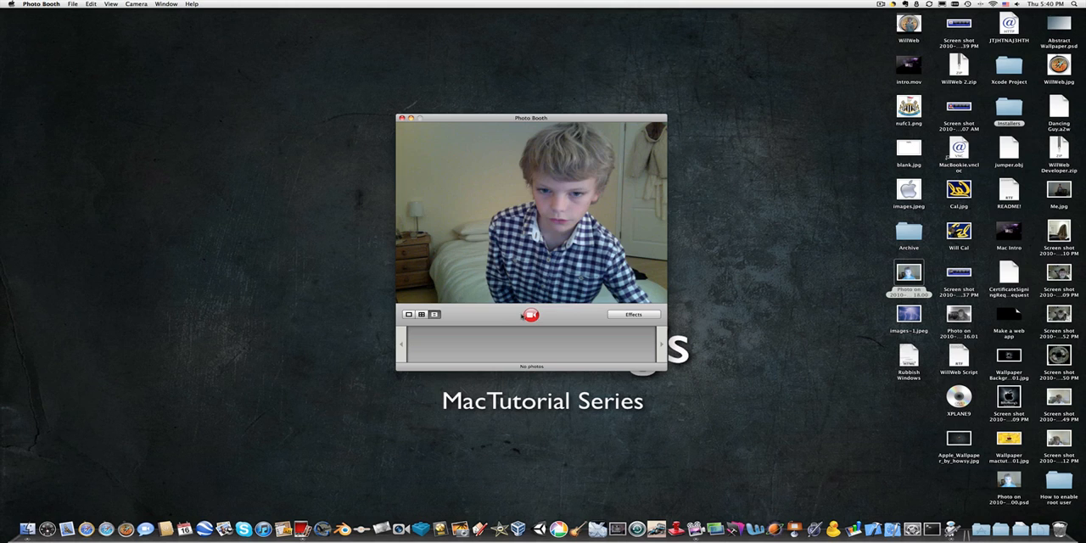
Record a short background movie with nobody in frame, leaving 1 movie in the strip
click(529, 315)
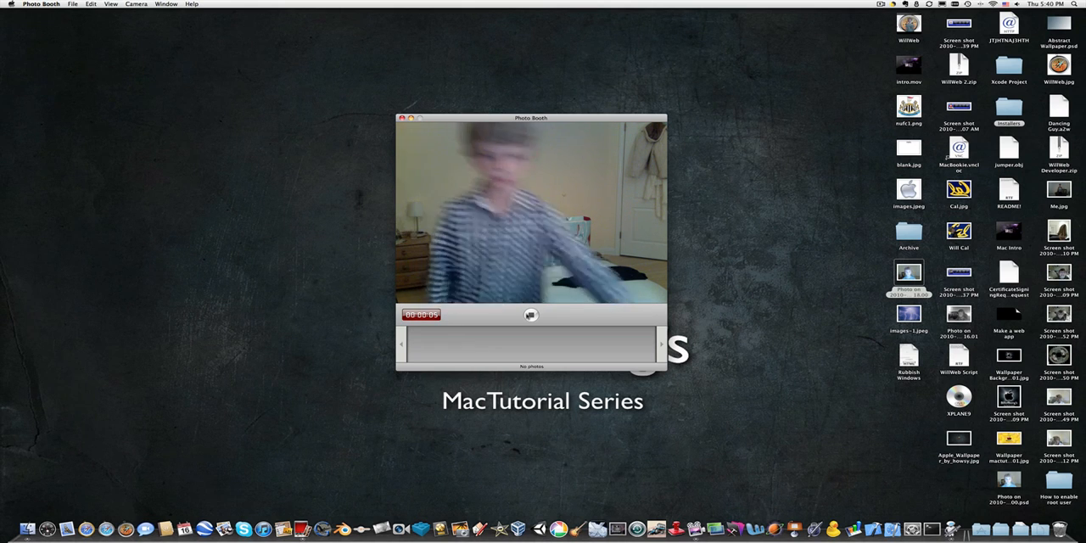
click(530, 315)
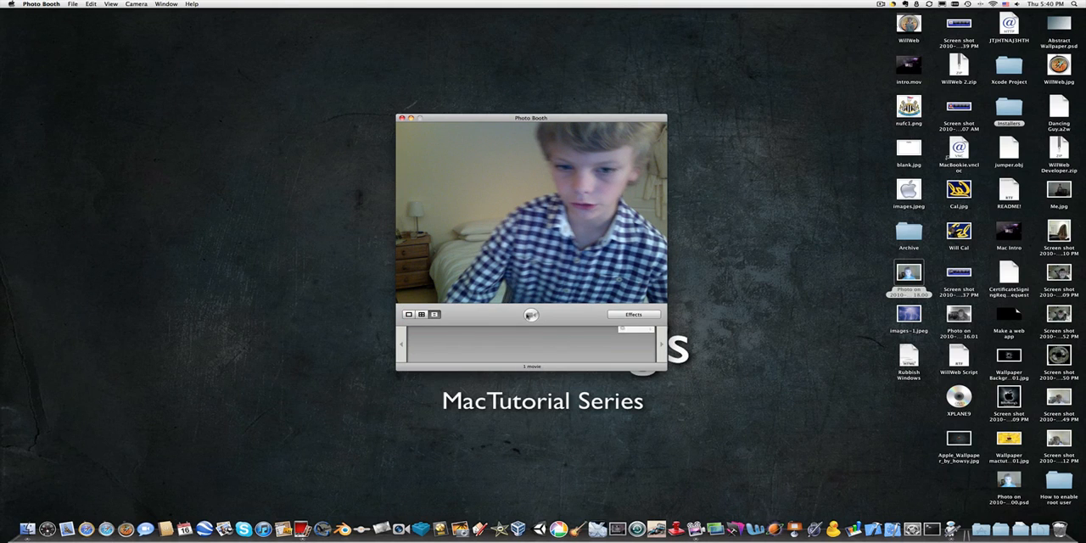
click(531, 315)
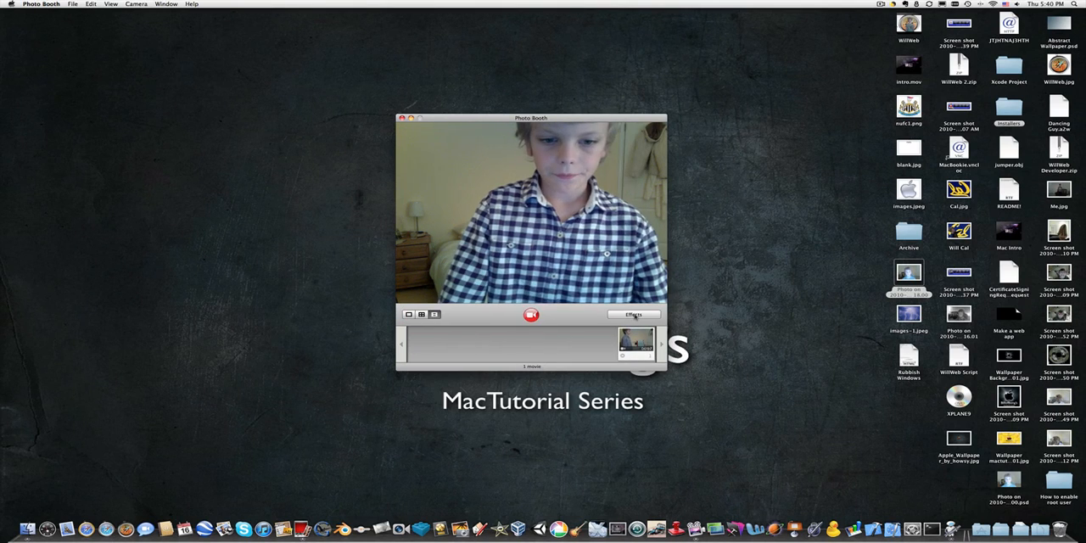
Show the effects grid and page over to the empty User Backdrop slots
click(632, 314)
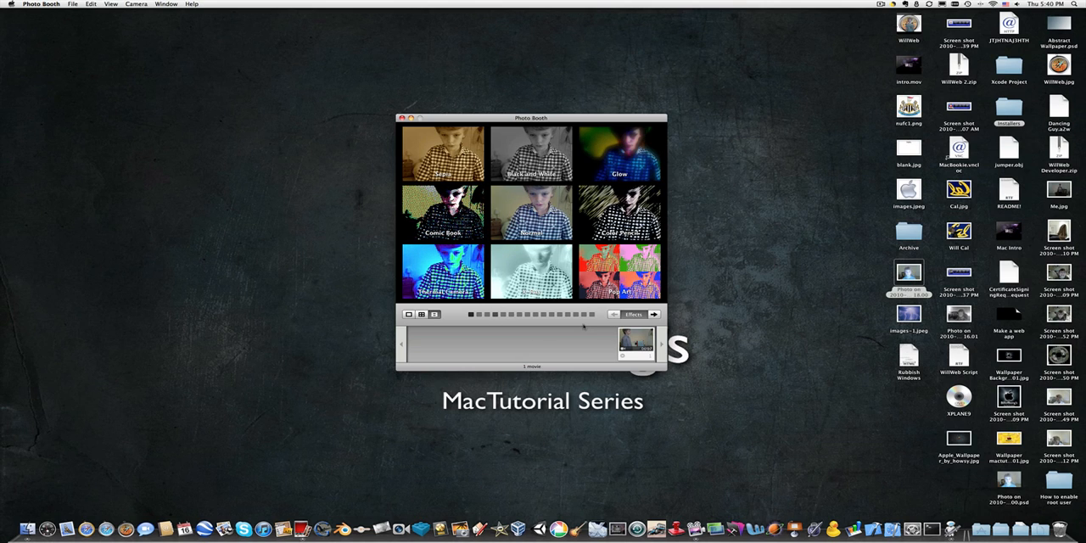
click(654, 314)
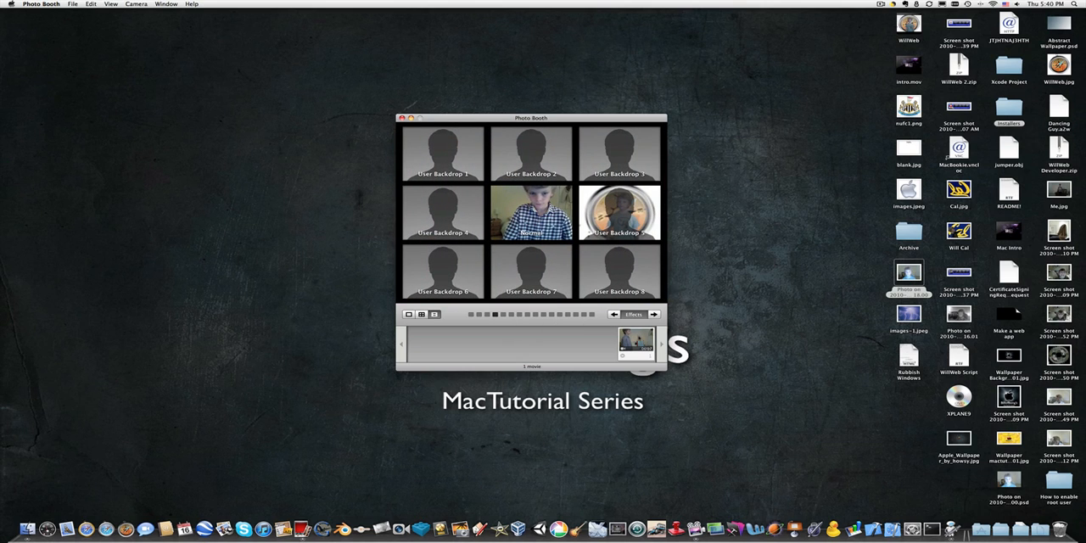